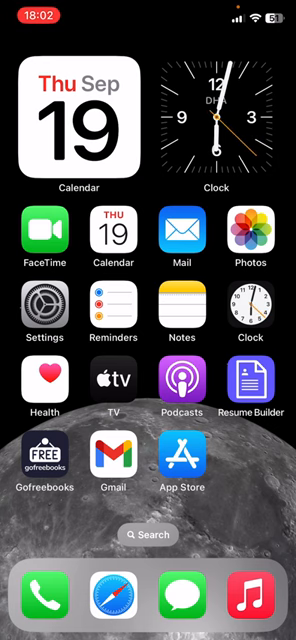
# Go back to the main Settings list, open General, and scroll toward Transfer or Reset iPhone.
pyautogui.hscroll(-3)
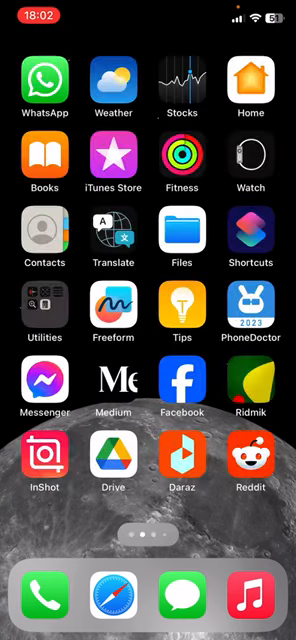
pyautogui.hscroll(-3)
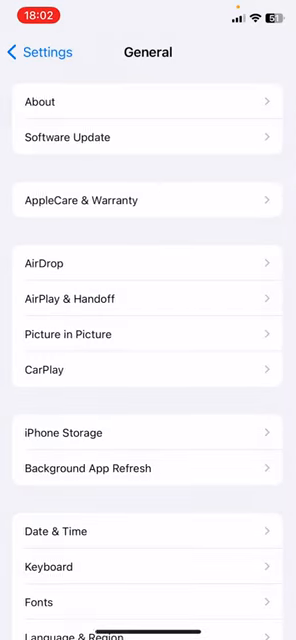
pyautogui.click(20, 52)
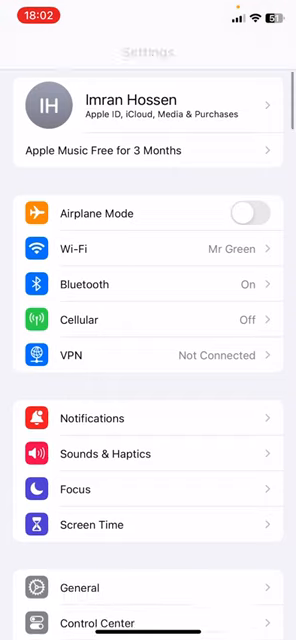
pyautogui.click(74, 595)
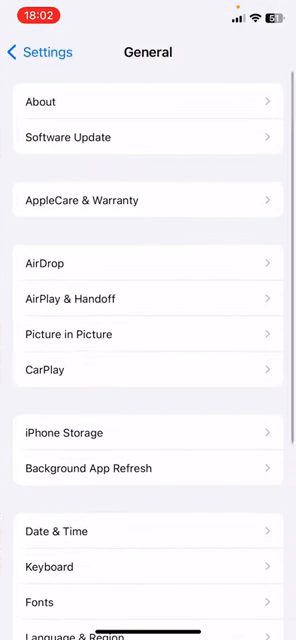
pyautogui.scroll(-3)
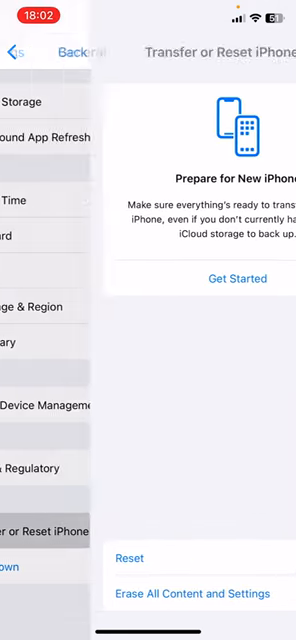
# Open Transfer or Reset iPhone to show the Reset options menu.
pyautogui.click(130, 558)
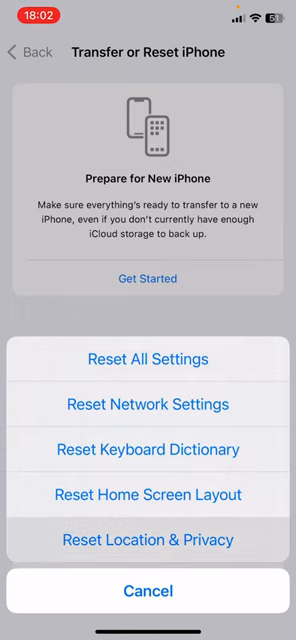
# Choose Reset Location & Privacy, then swipe back to the Home Screen.
pyautogui.click(148, 590)
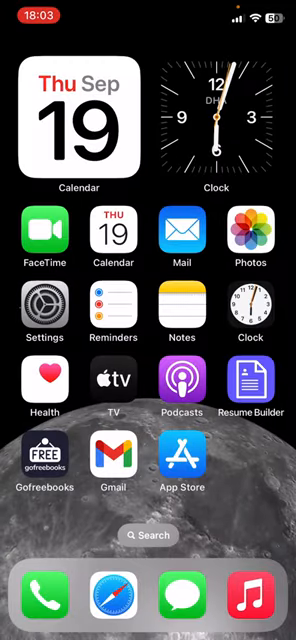
pyautogui.hscroll(-3)
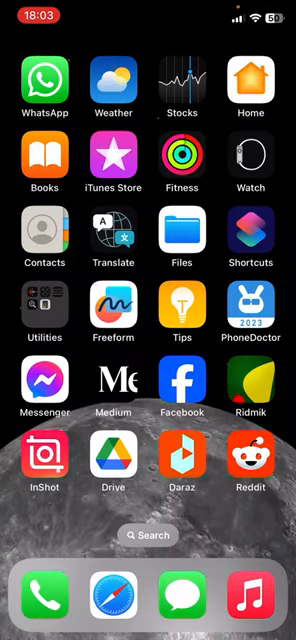